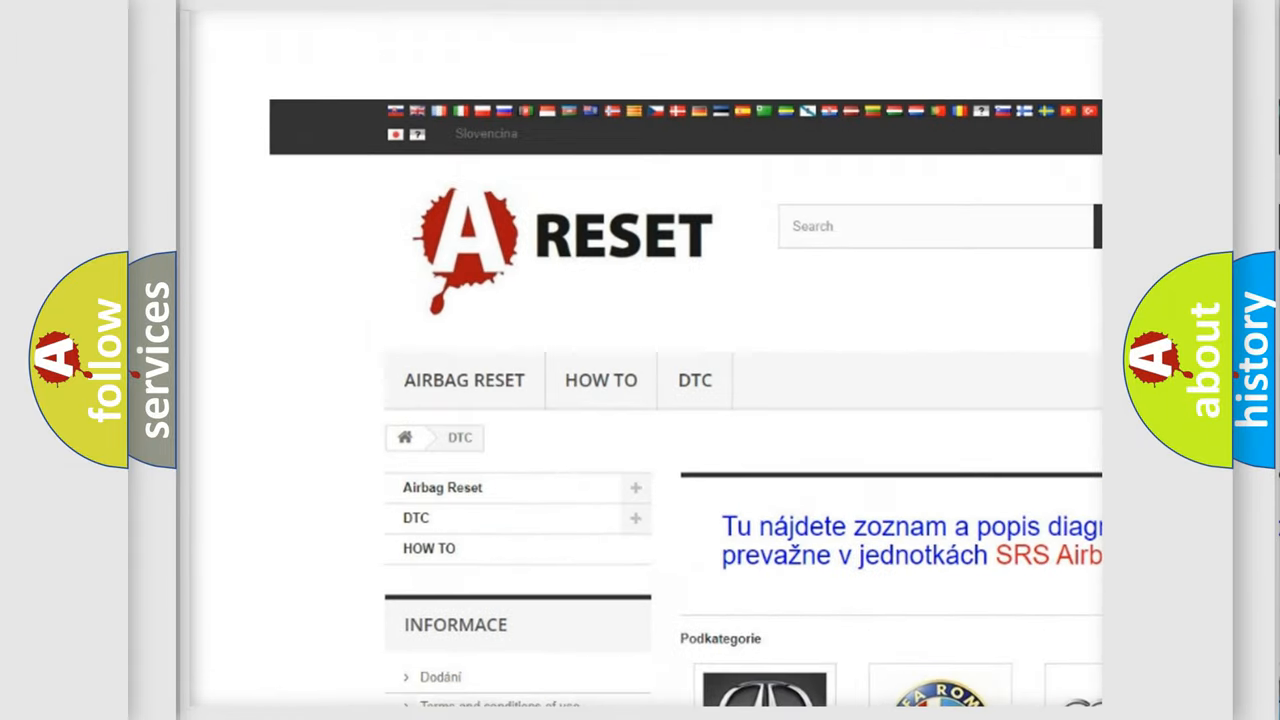
- Open the ALFA ROMEO DTC category and scroll down its trouble-code list to the C and P codes
scroll(down, 3)
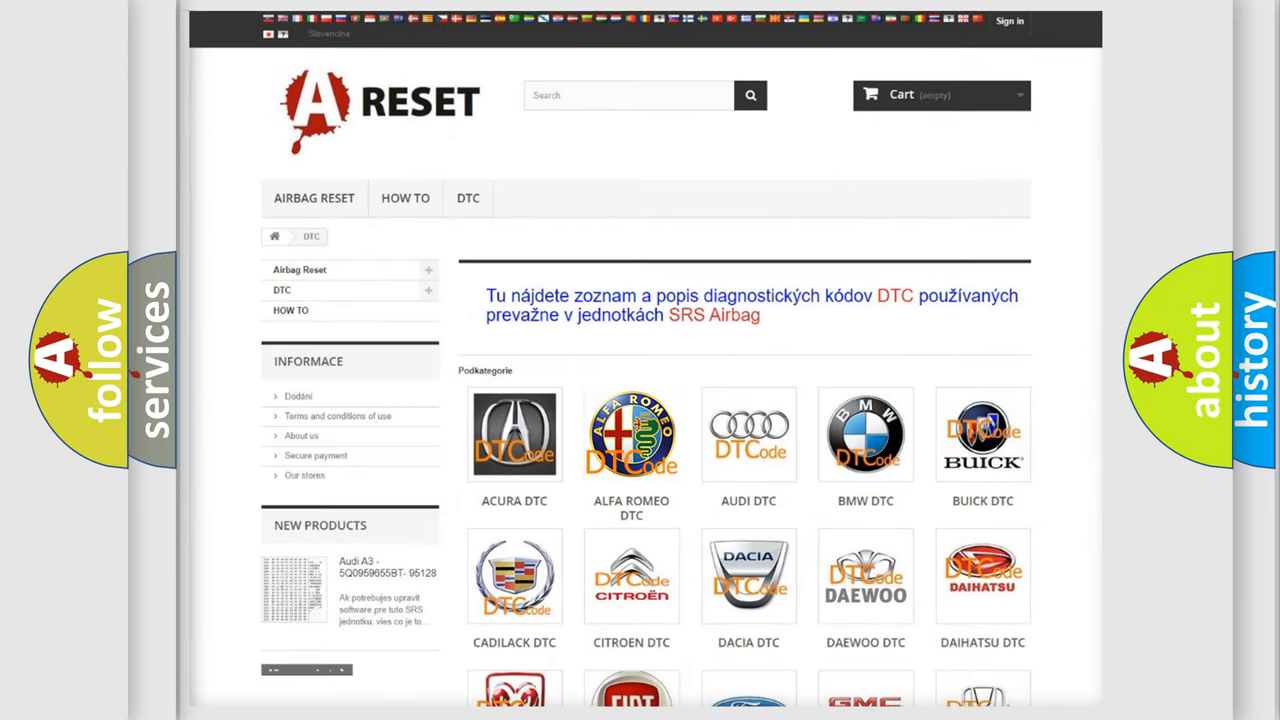
click(632, 434)
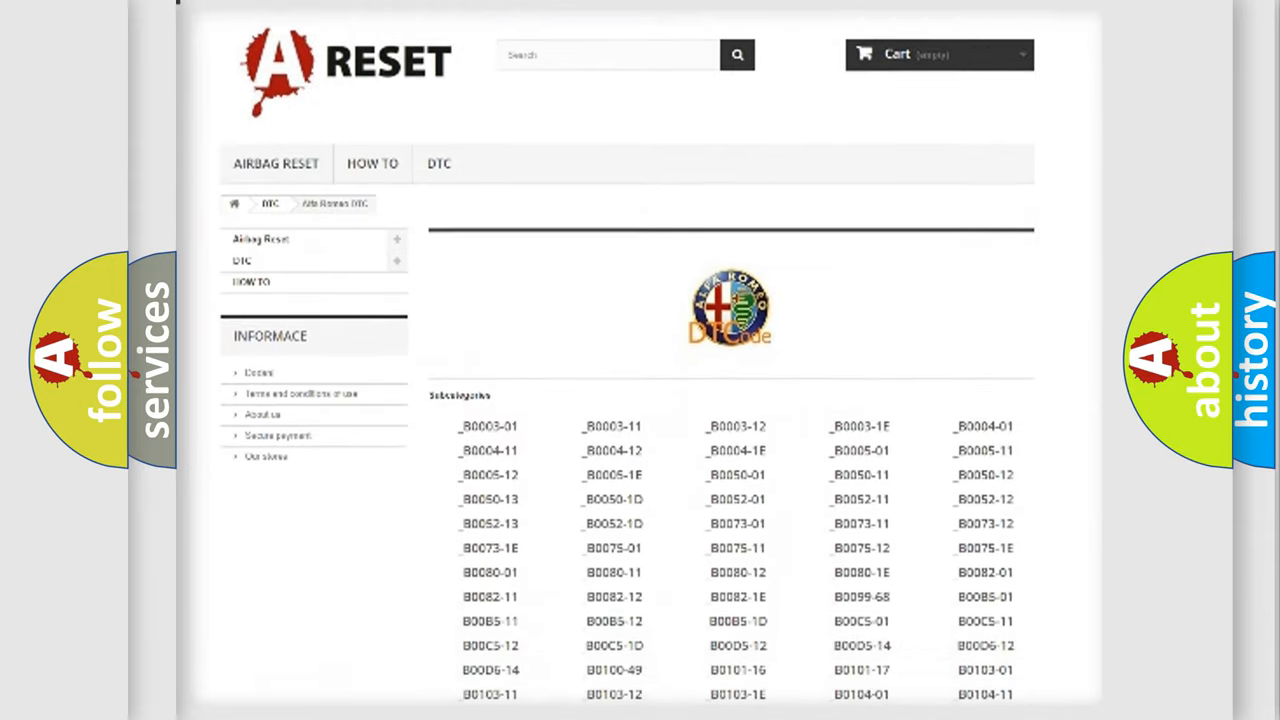
scroll(down, 3)
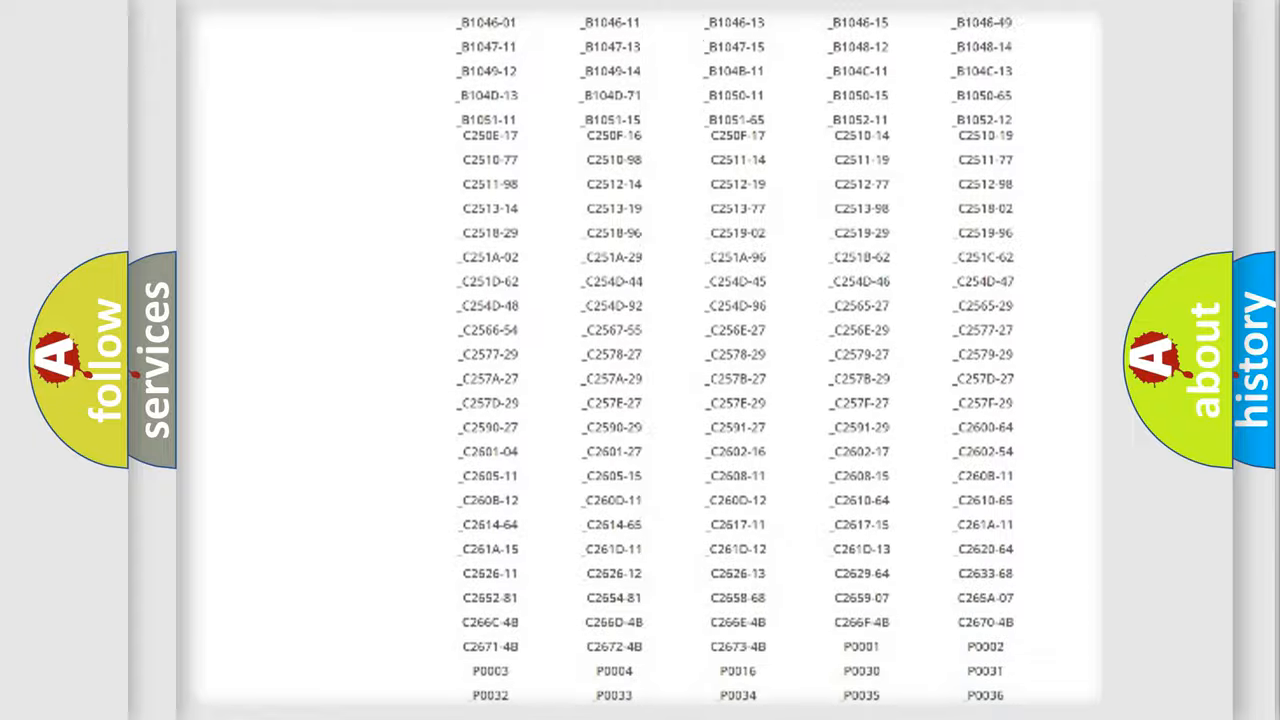